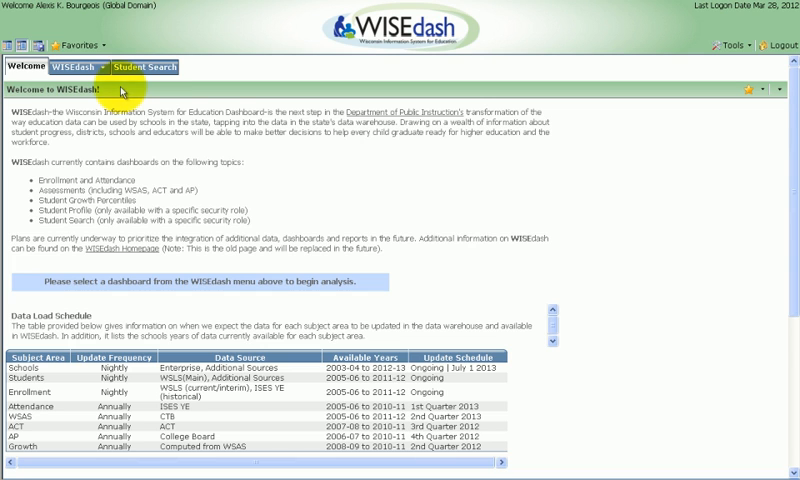
Step: Preview the navigation tree and favorites list, then enter the WISEdash Summary dashboard
click(14, 45)
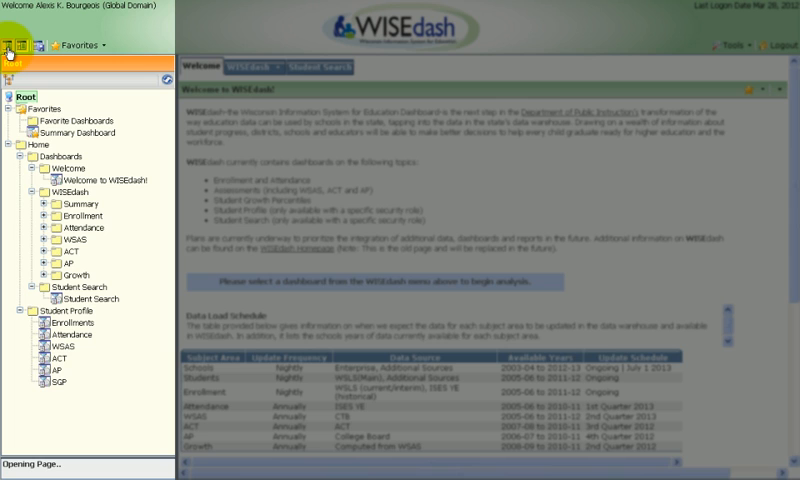
click(16, 50)
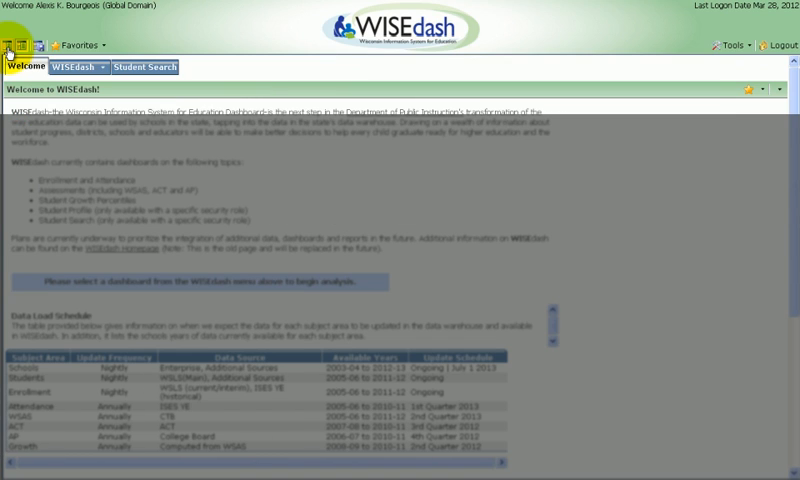
click(75, 44)
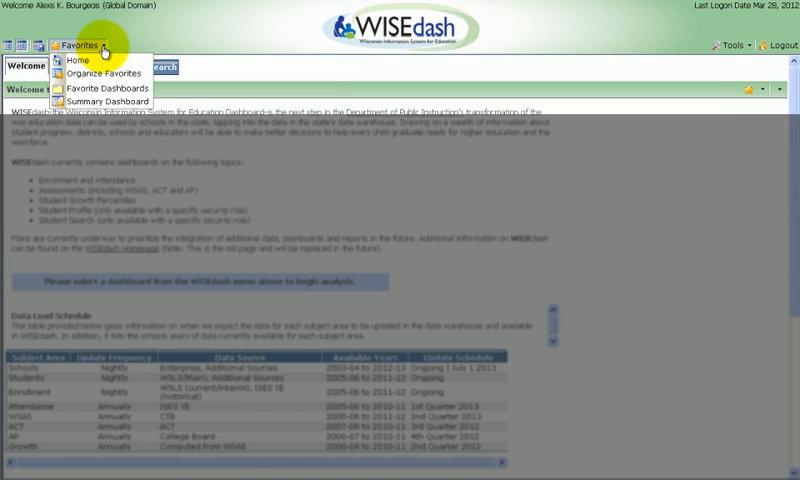
click(90, 44)
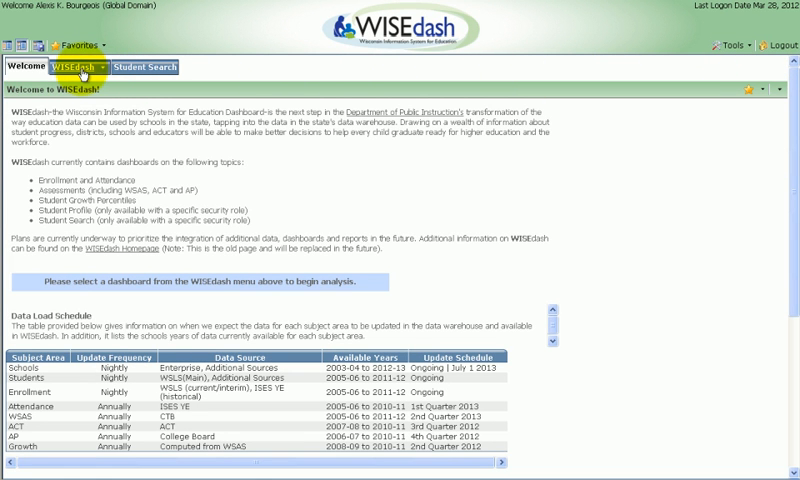
click(103, 67)
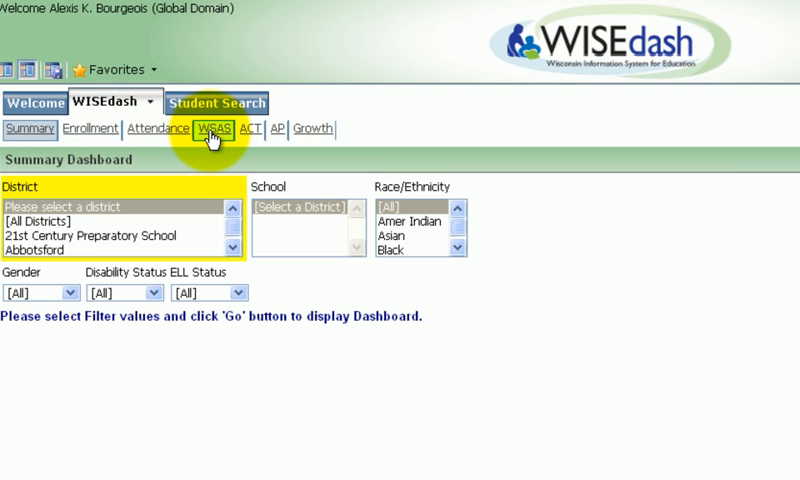
Step: Switch to the WSAS Trends by Grade Level dashboard
click(213, 128)
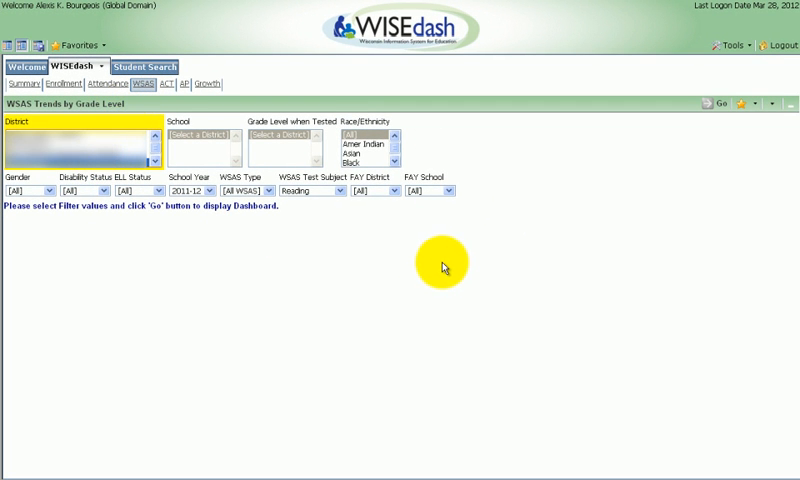
mouse_move(432, 278)
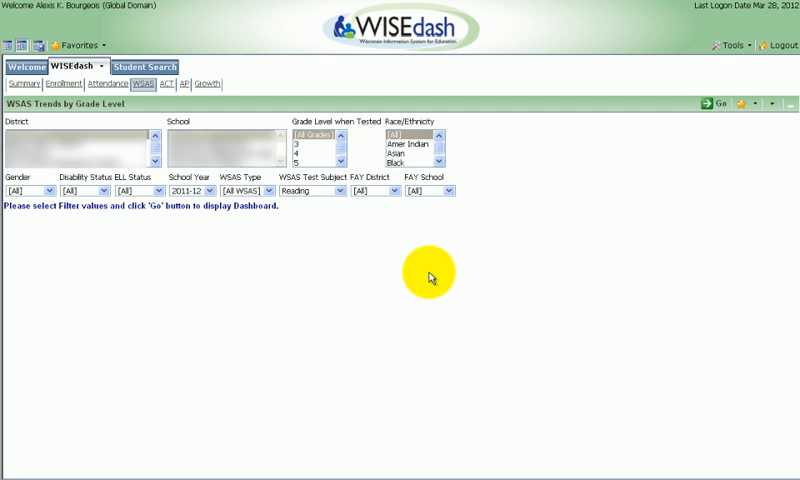
mouse_move(618, 177)
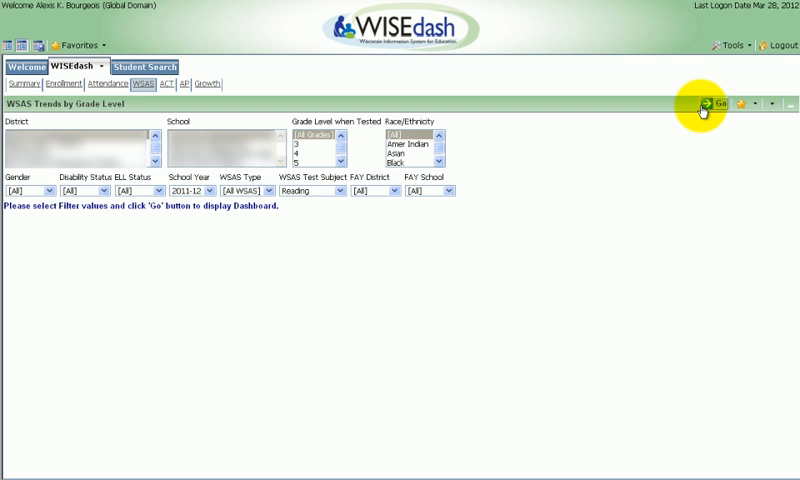
Step: Run WSAS Trends by Grade Level with the selected filters via Go
click(712, 104)
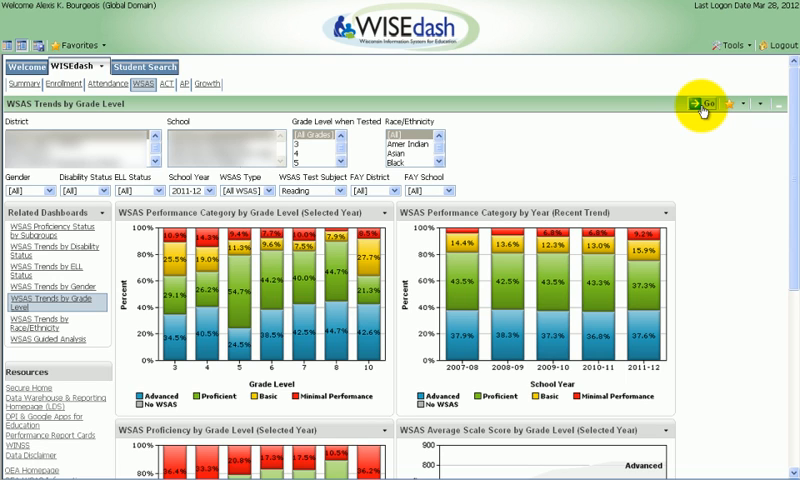
mouse_move(338, 269)
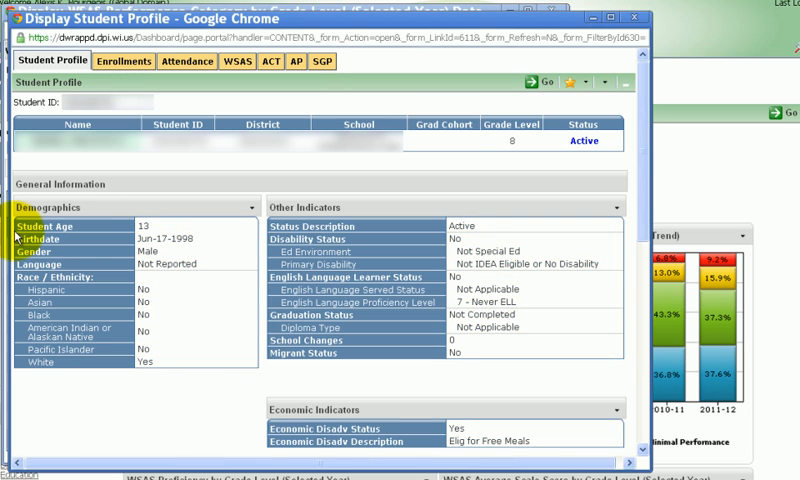
mouse_move(322, 61)
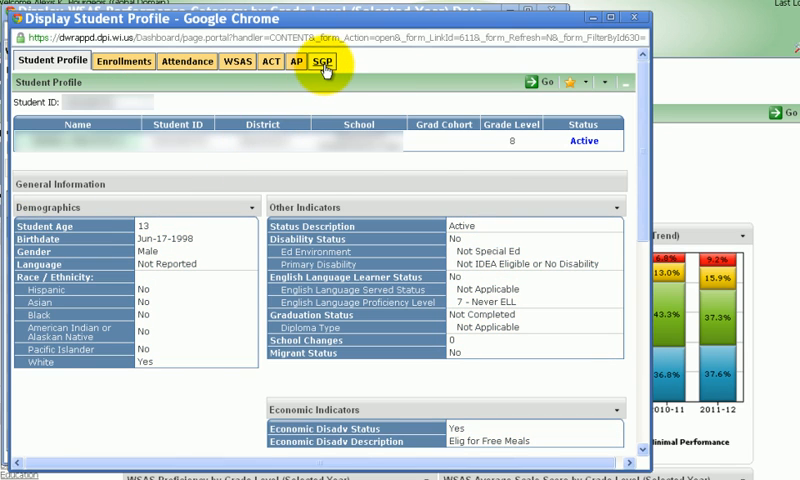
Step: View the student's Reading growth percentile chart, then return to the WSAS Trends charts
click(322, 61)
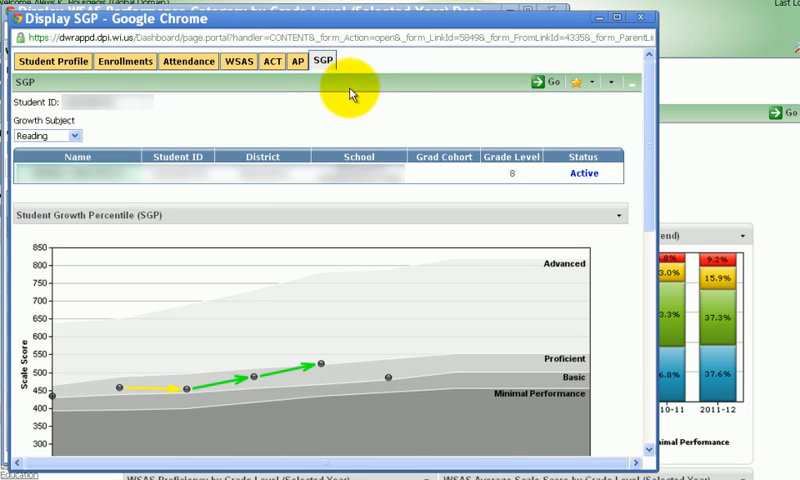
click(617, 217)
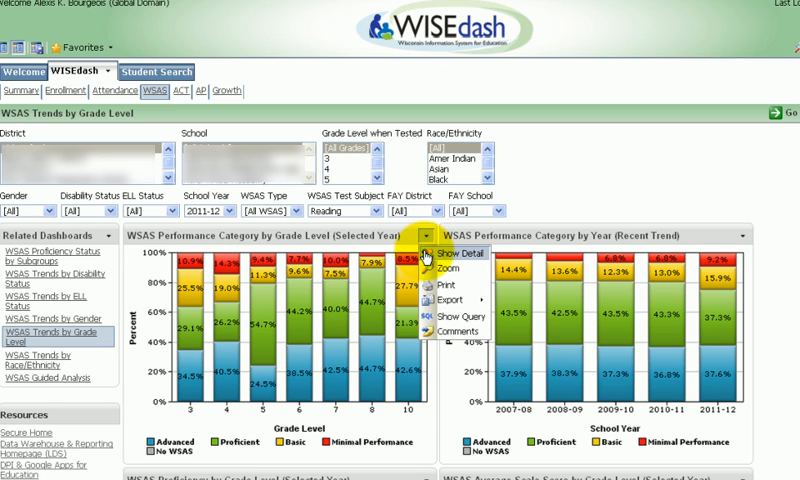
Step: Review the grade-level chart's action options and highlight the related dashboards list
click(452, 263)
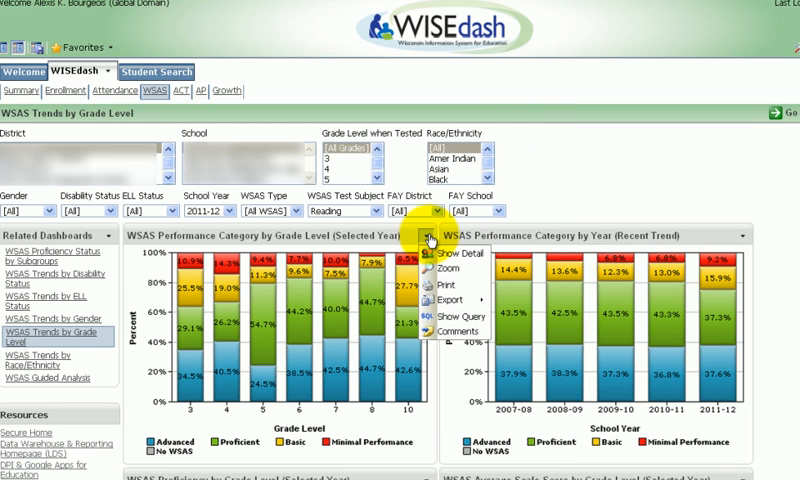
mouse_move(432, 301)
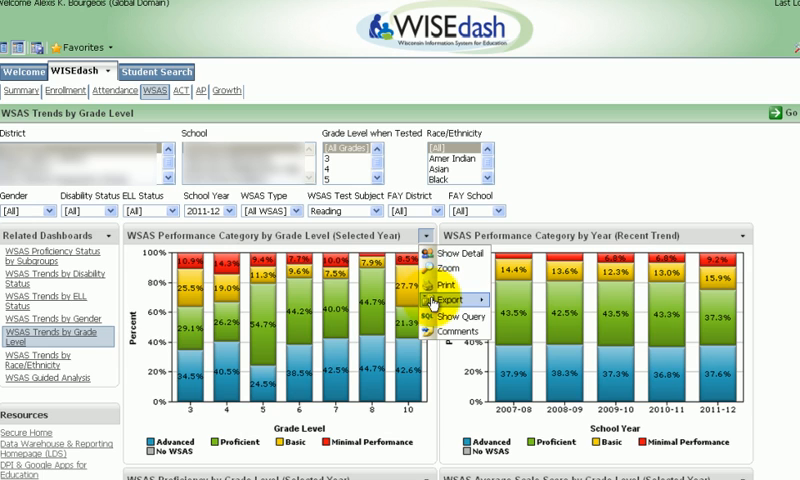
mouse_move(445, 330)
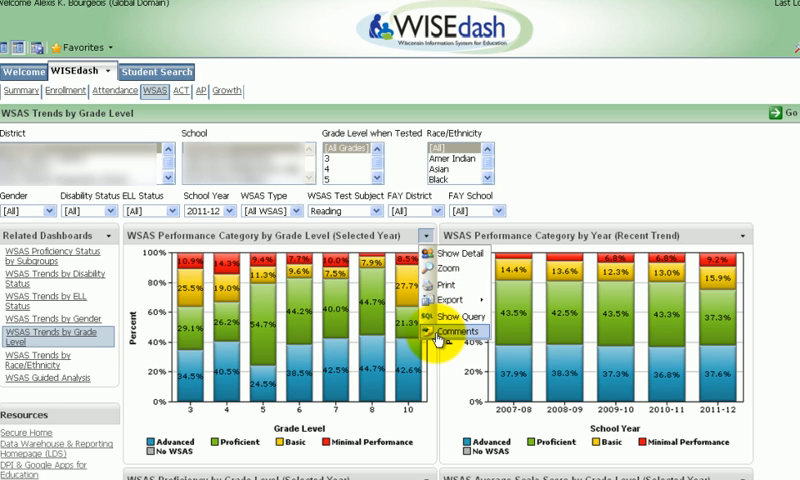
click(443, 331)
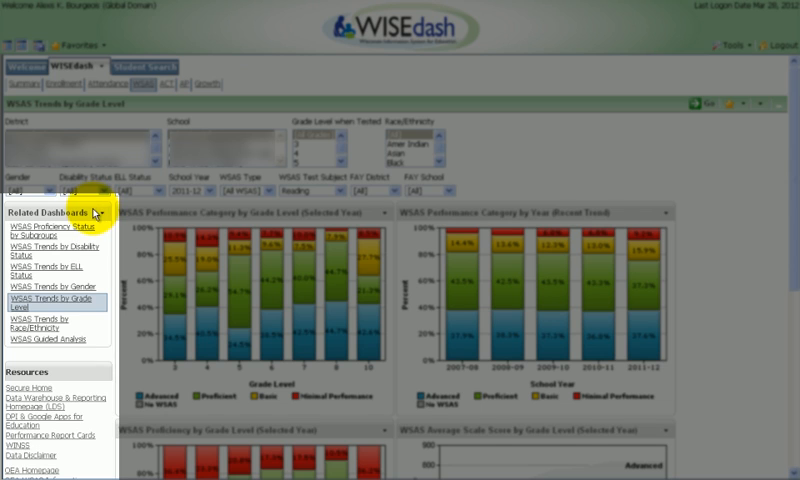
mouse_move(88, 340)
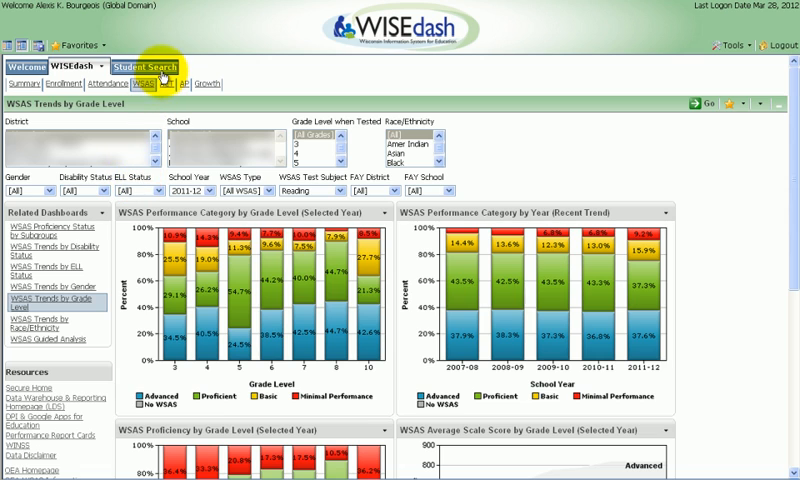
Step: Go to the Student Search page for finding students by name, WSN or school
click(134, 68)
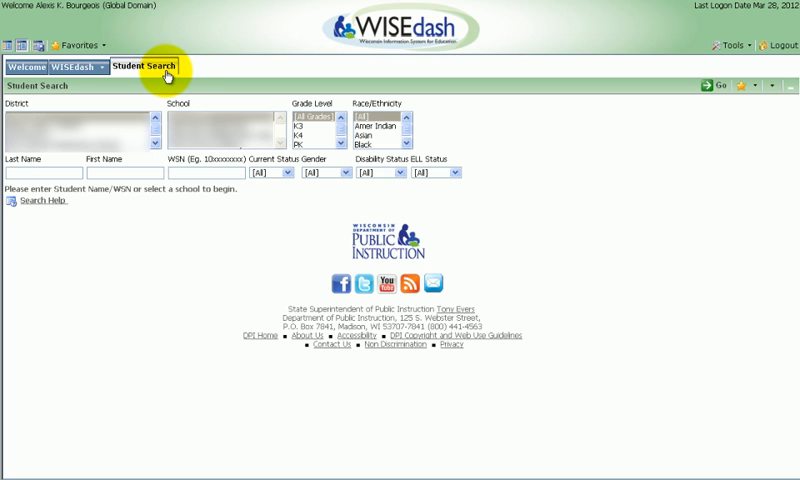
mouse_move(770, 45)
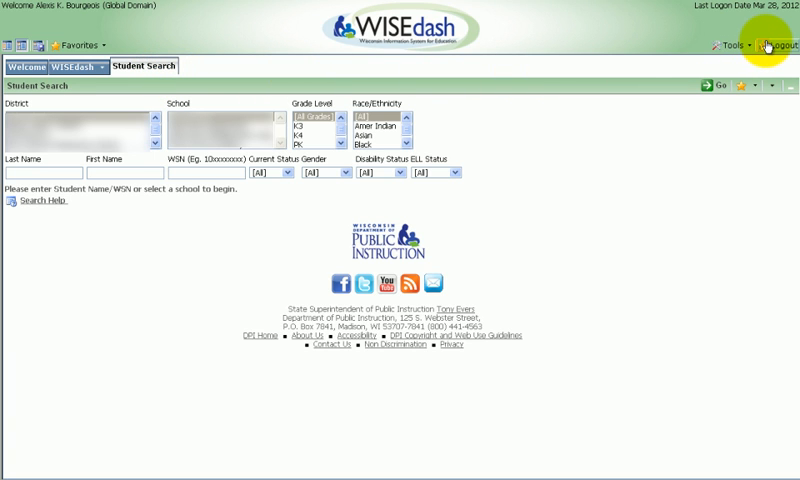